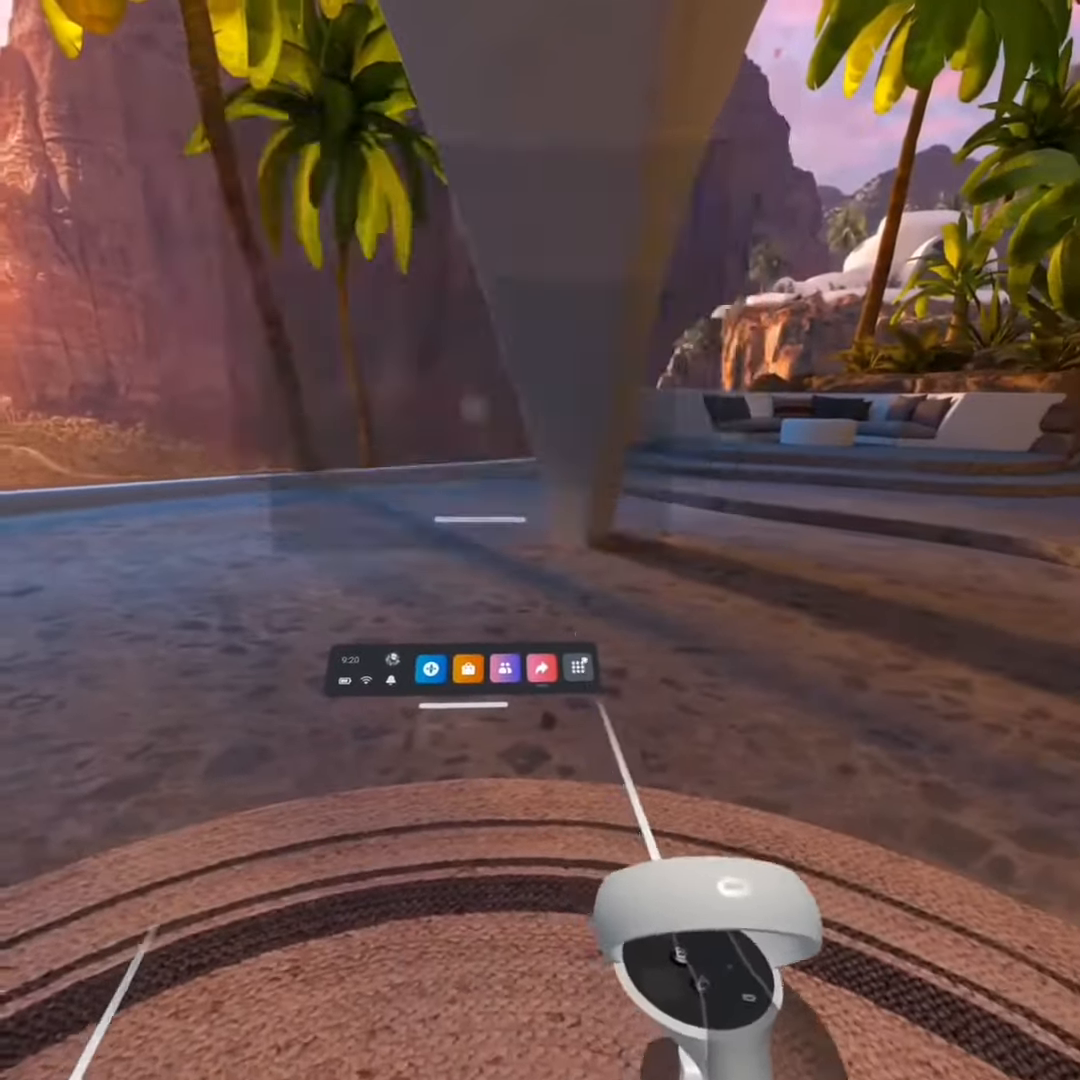
Launch Files from the Apps grid to show Recents with the Gorilla Tag recordings
left_click(575, 668)
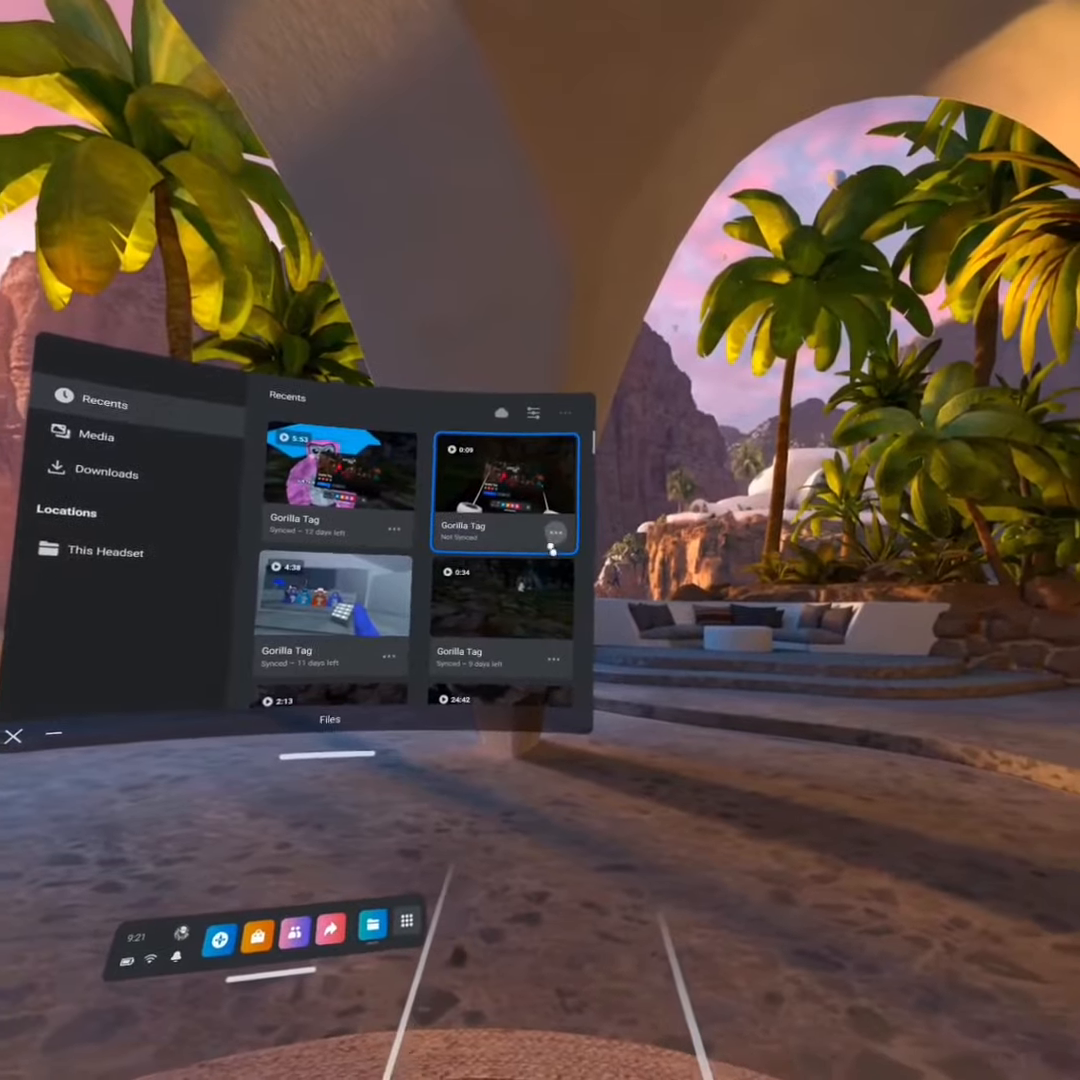
left_click(556, 524)
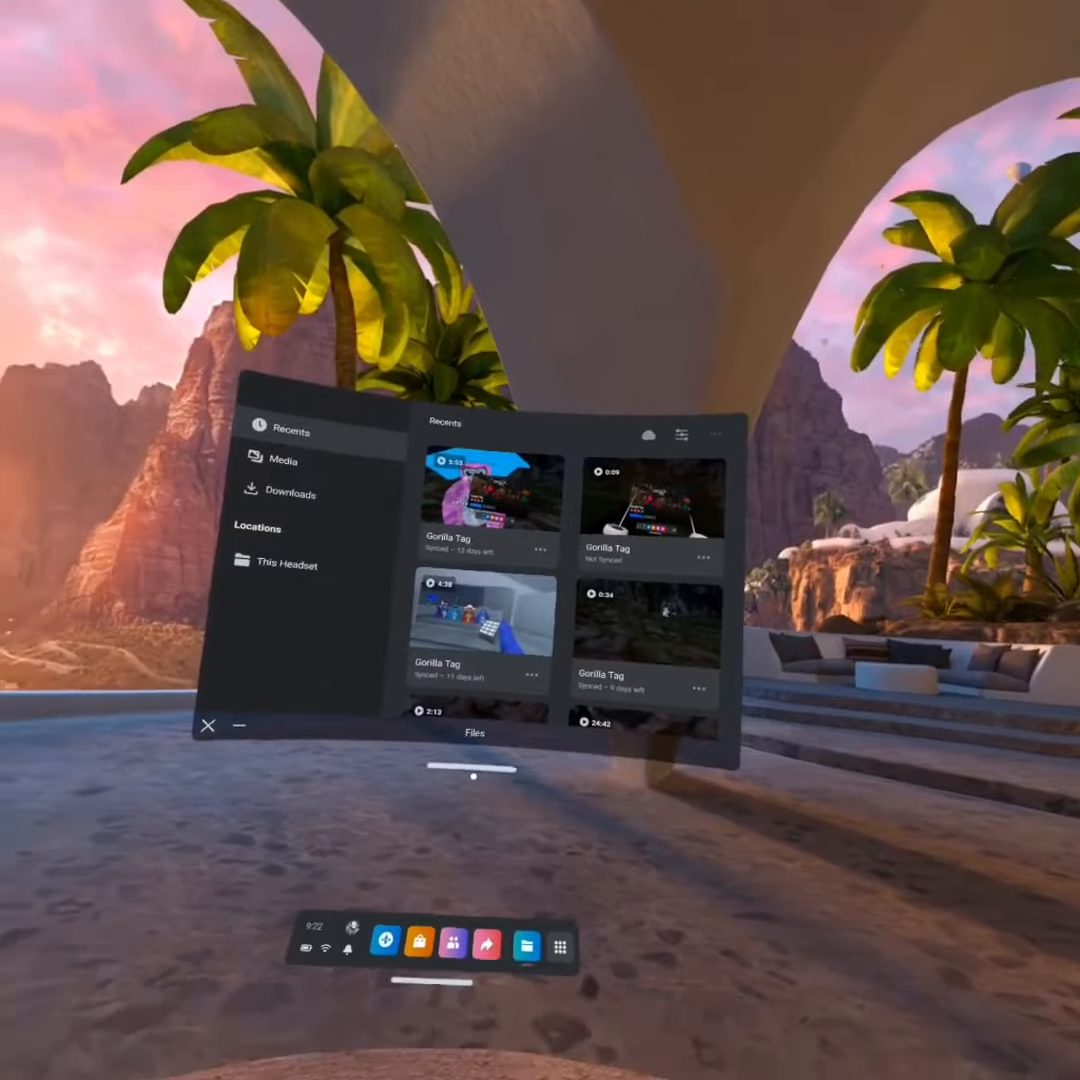
mouse_move(540, 540)
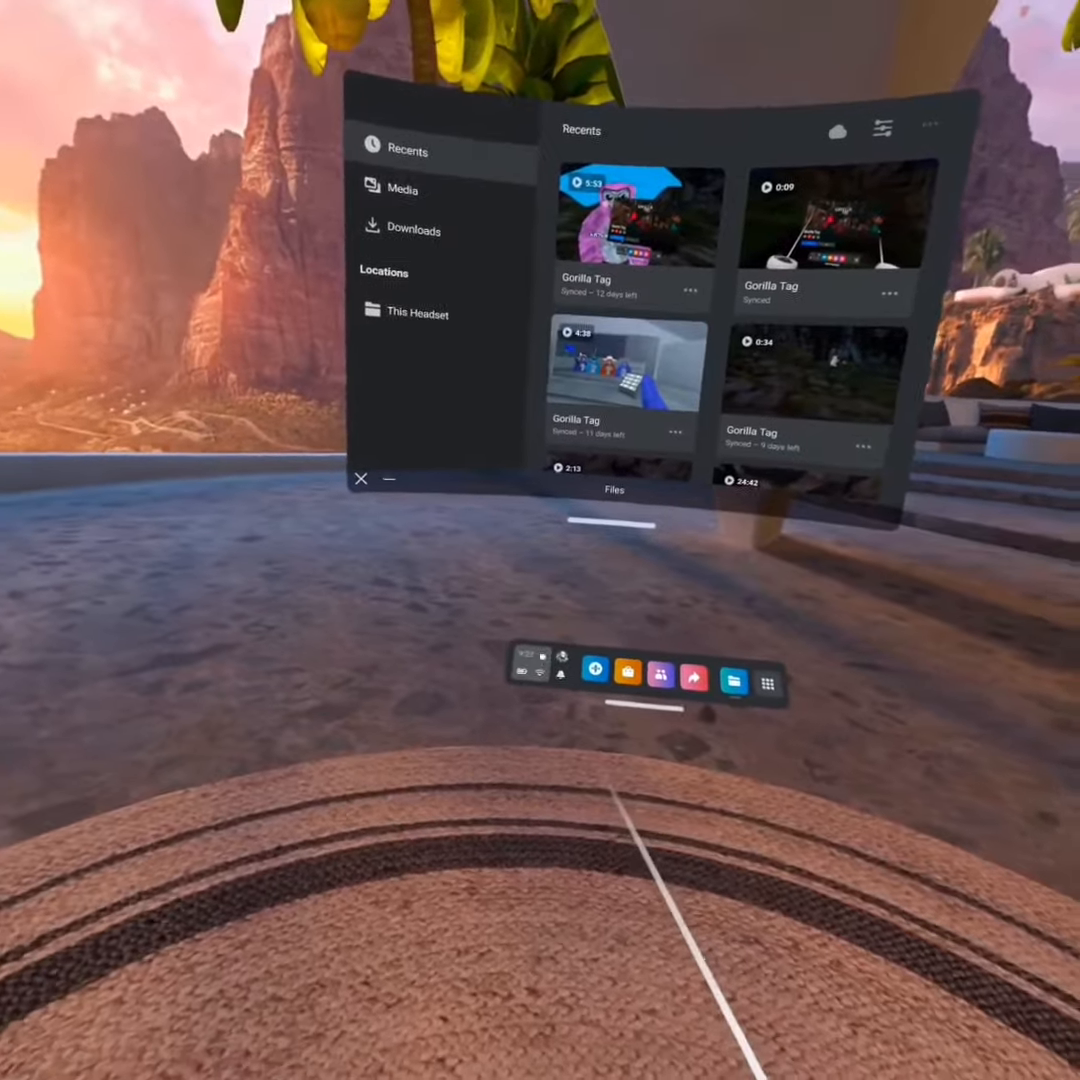
mouse_move(540, 540)
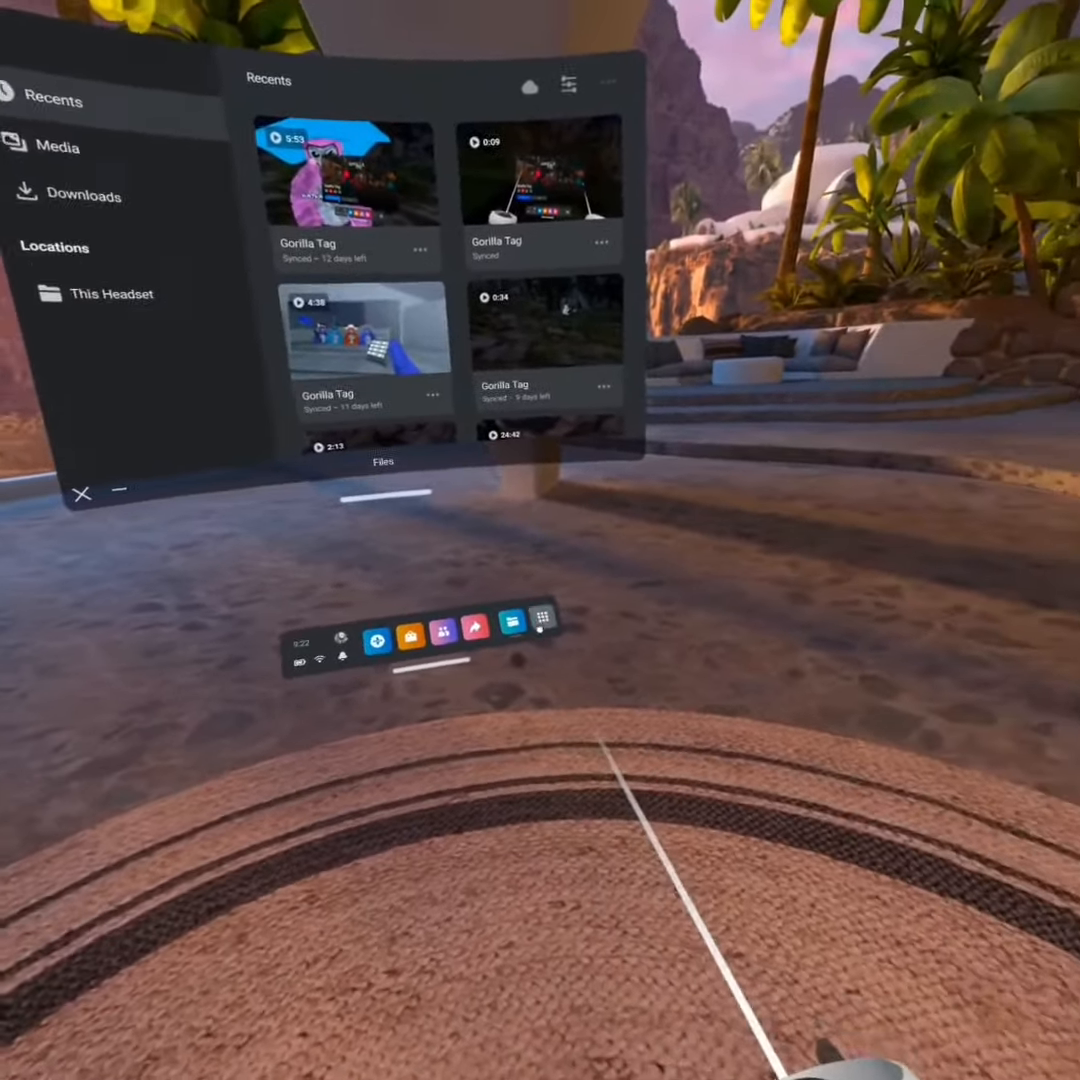